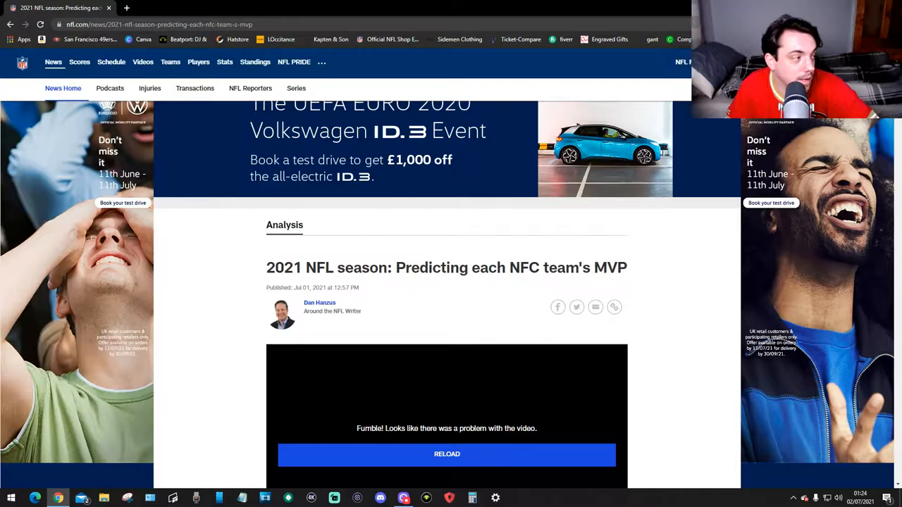
scroll(down, 3)
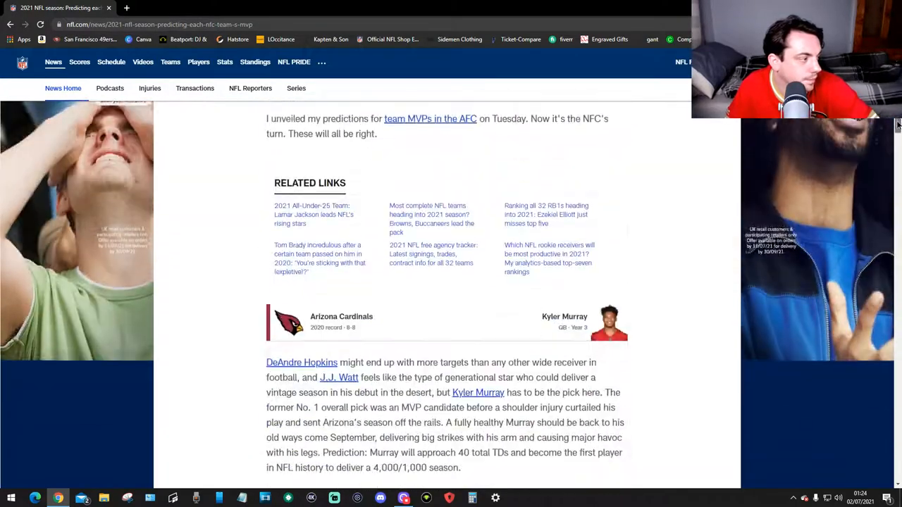
scroll(down, 3)
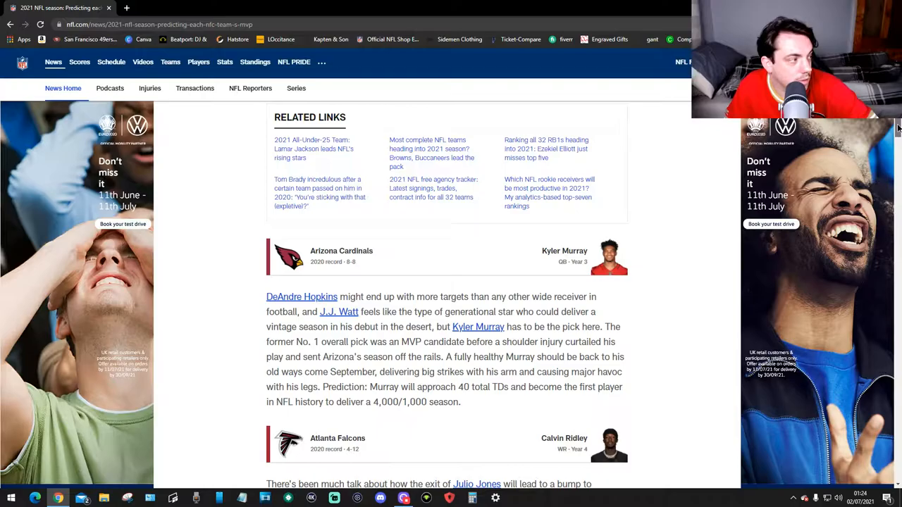
scroll(down, 3)
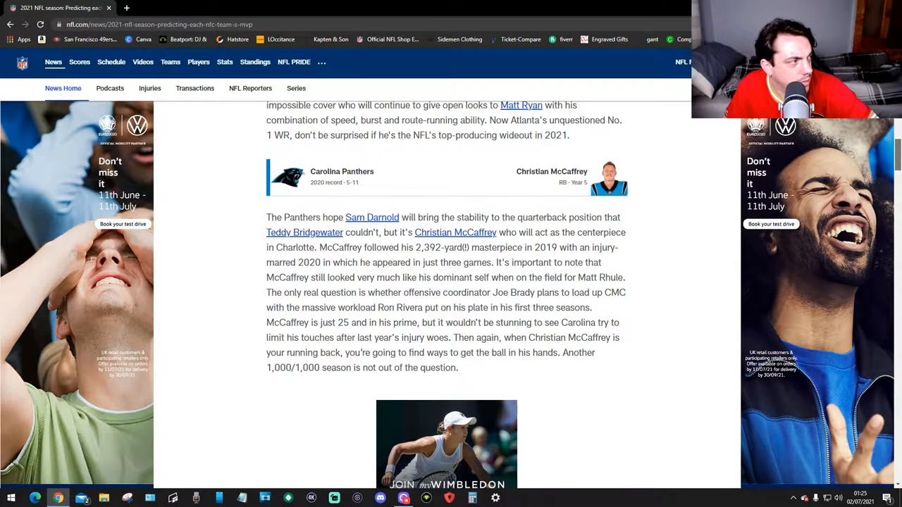
scroll(down, 3)
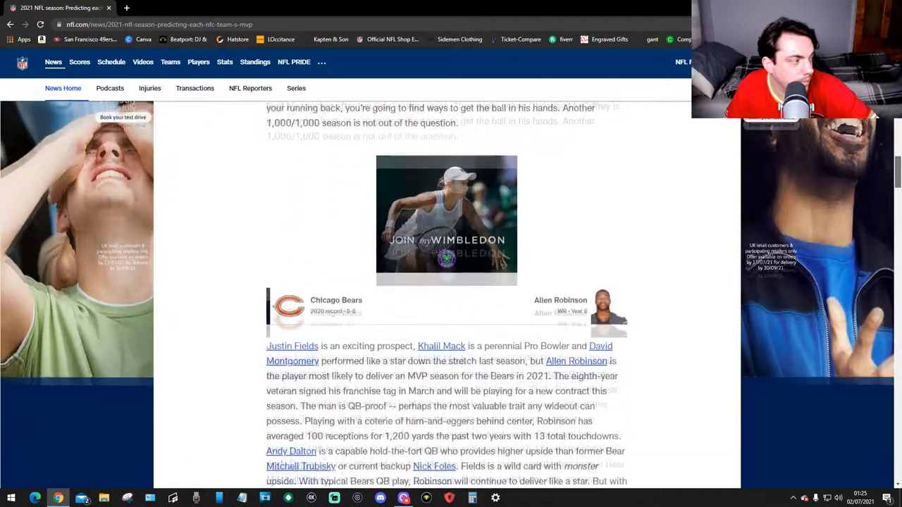
scroll(down, 3)
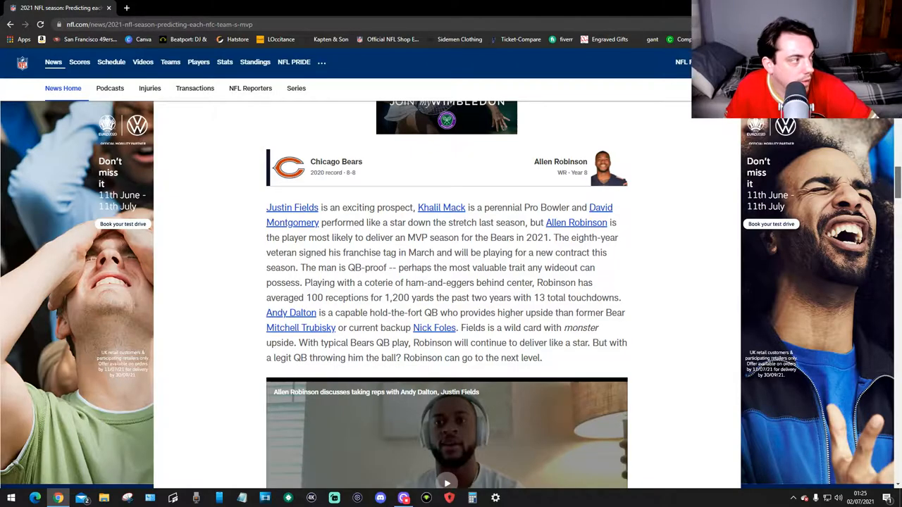
scroll(down, 3)
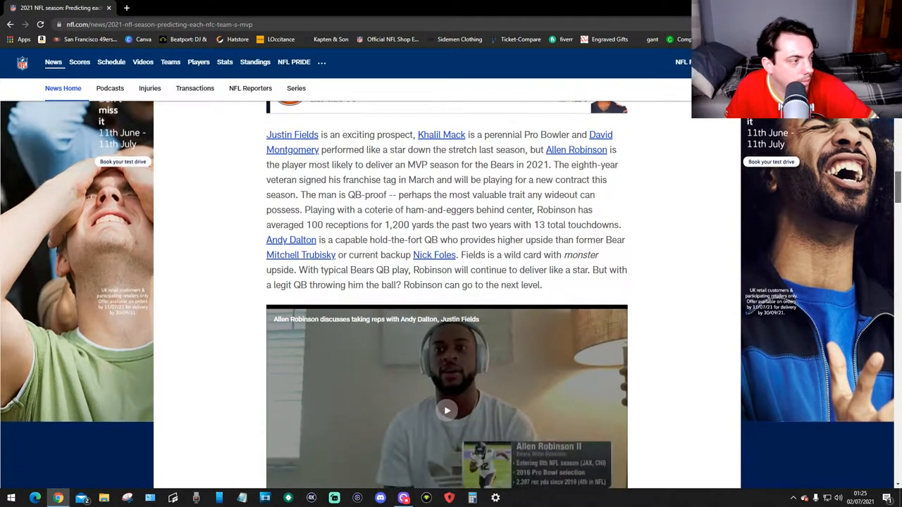
scroll(down, 3)
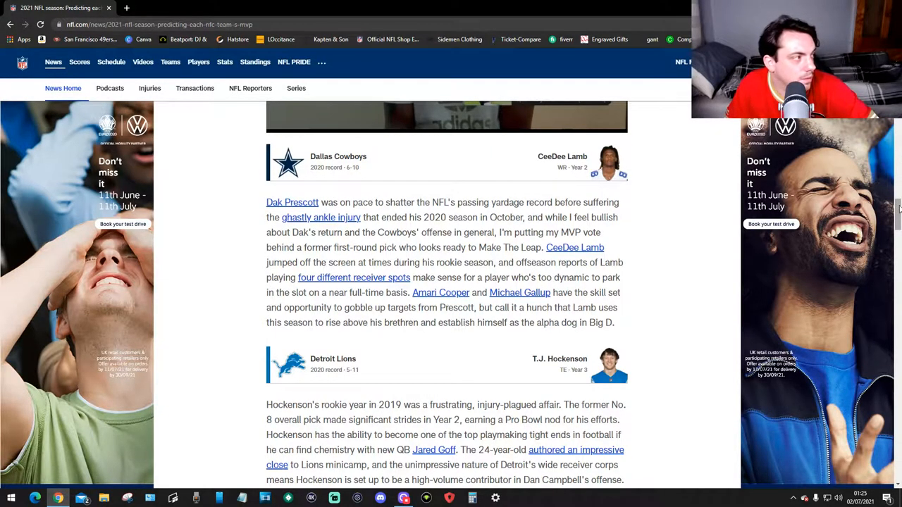
scroll(down, 3)
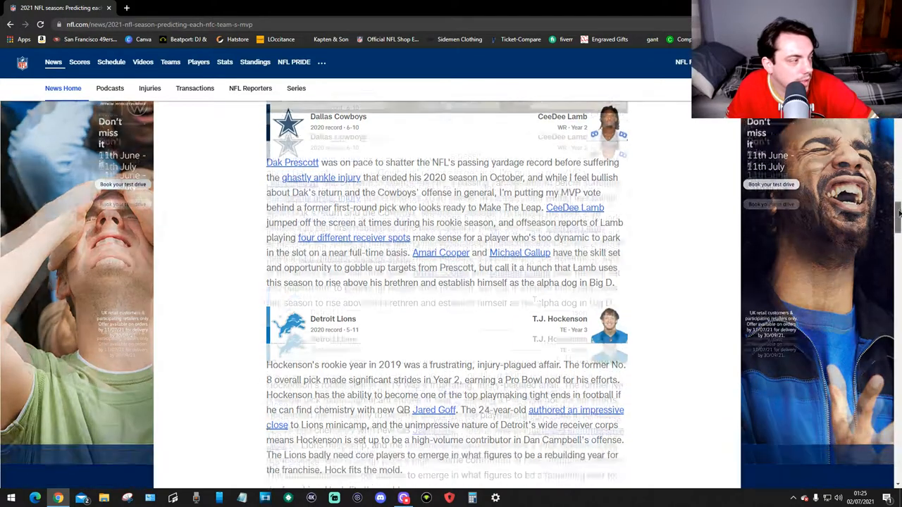
scroll(down, 3)
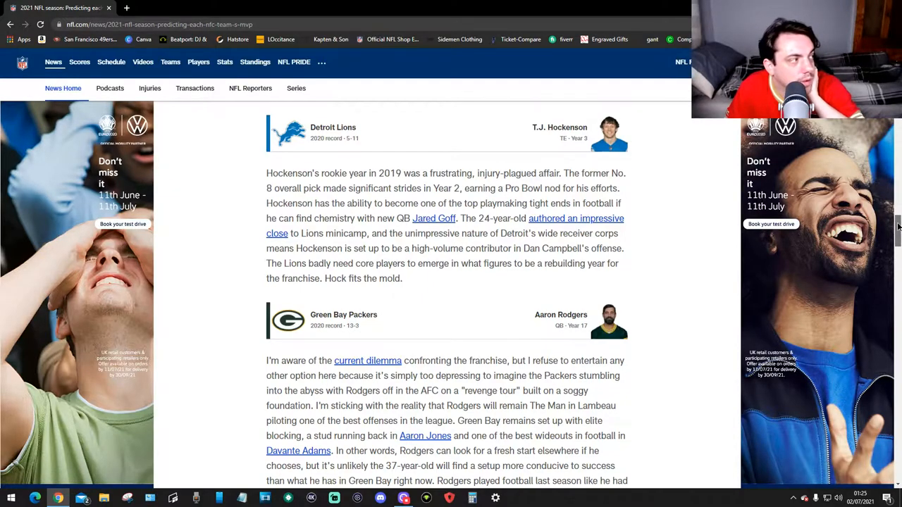
scroll(down, 3)
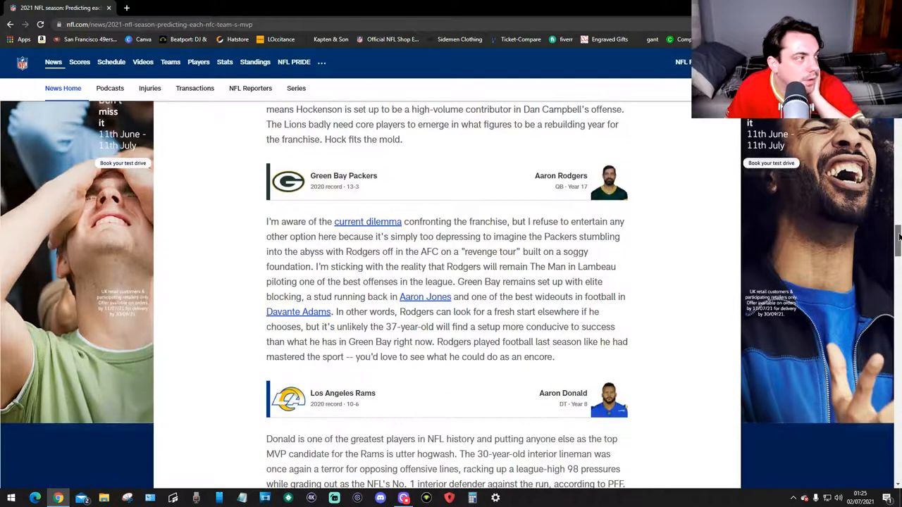
scroll(down, 3)
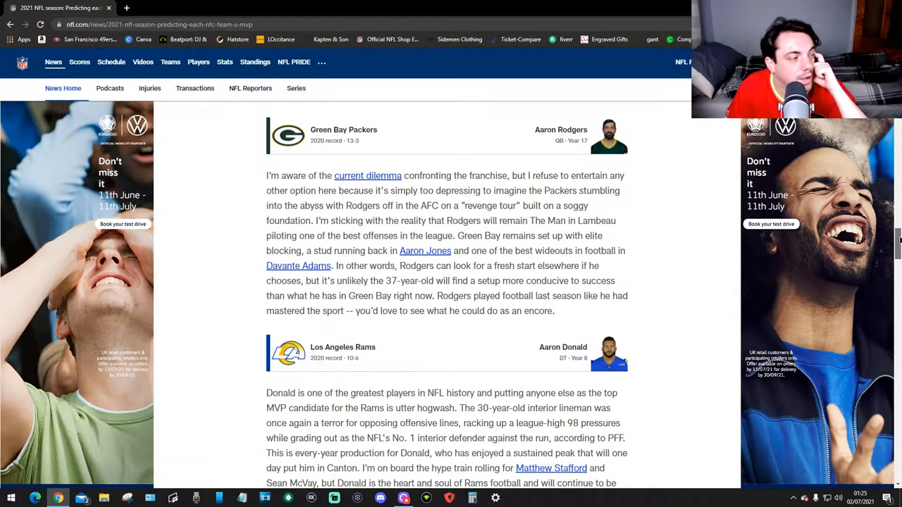
scroll(down, 3)
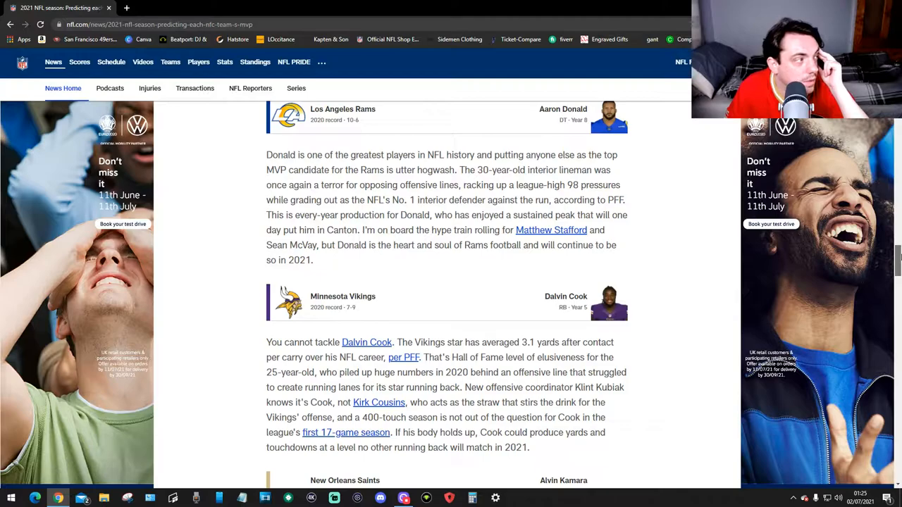
scroll(down, 3)
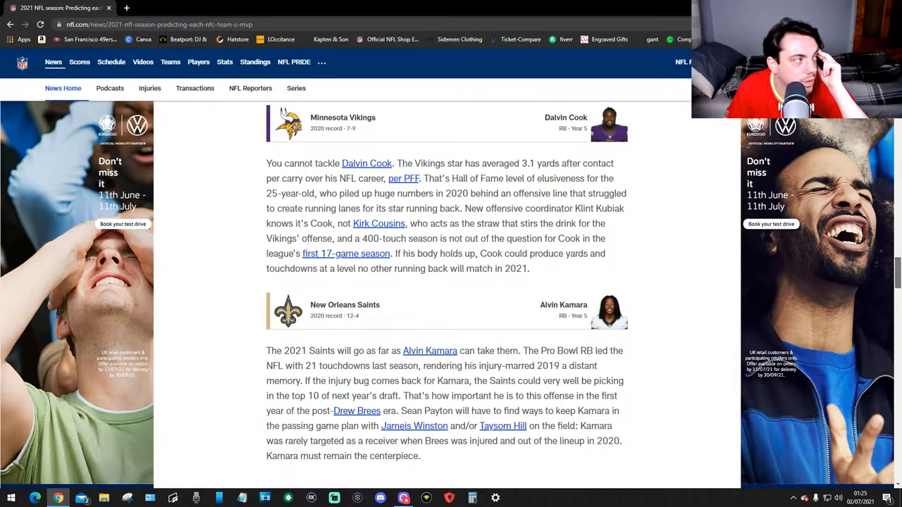
scroll(down, 3)
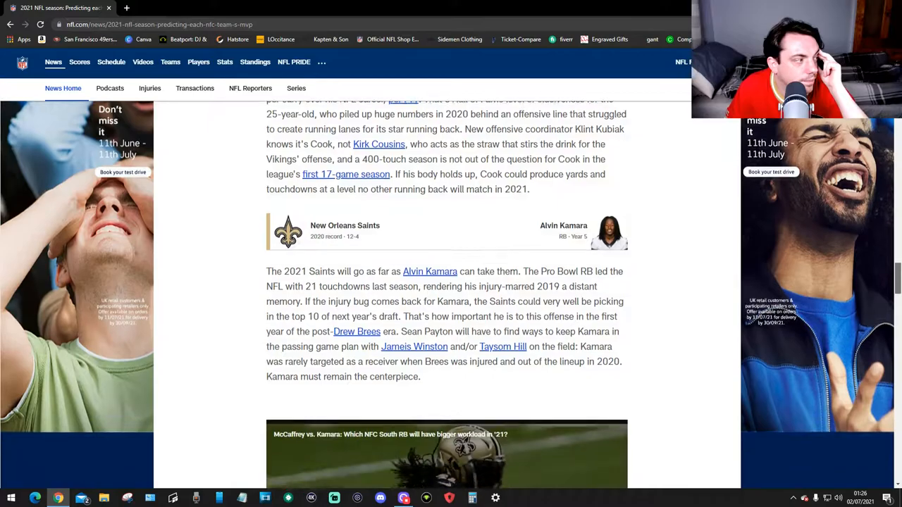
scroll(down, 3)
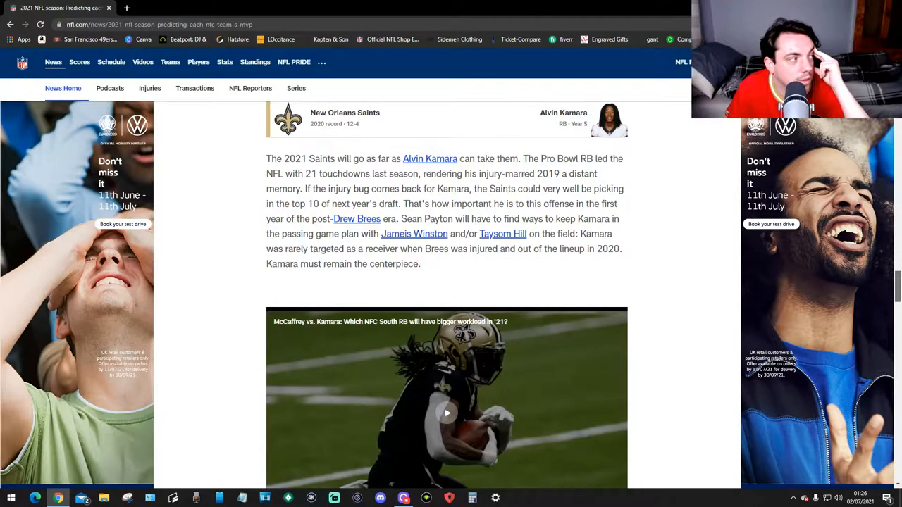
scroll(down, 3)
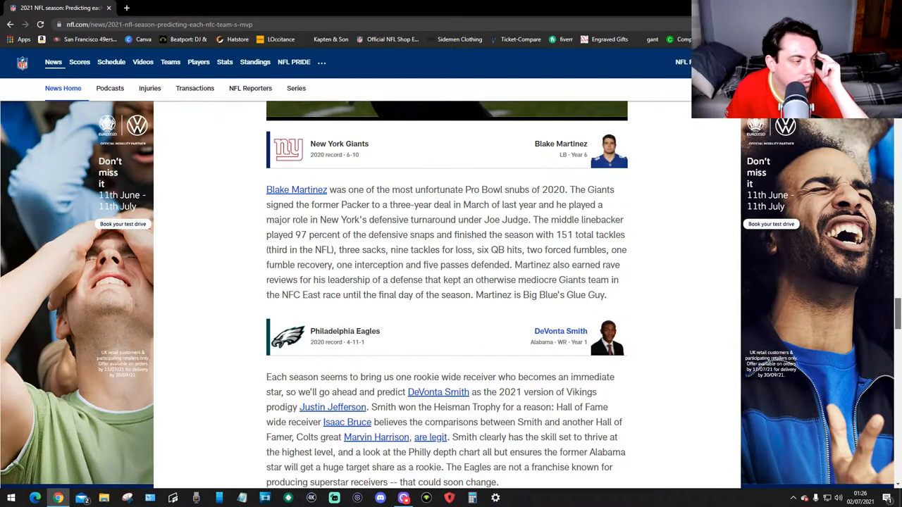
scroll(down, 3)
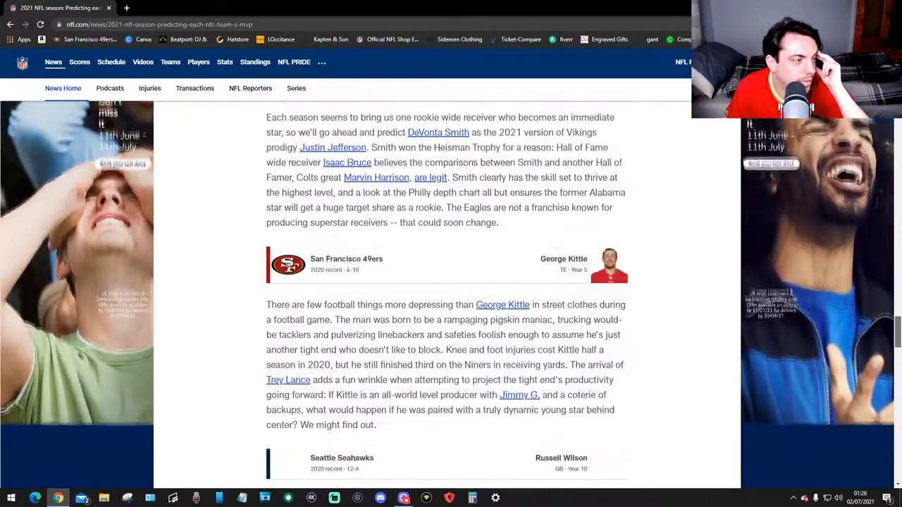
scroll(down, 3)
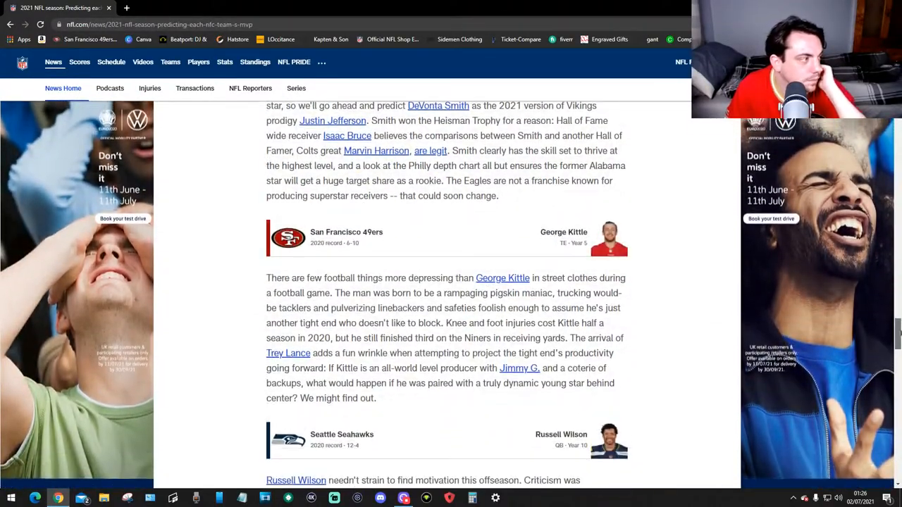
scroll(down, 3)
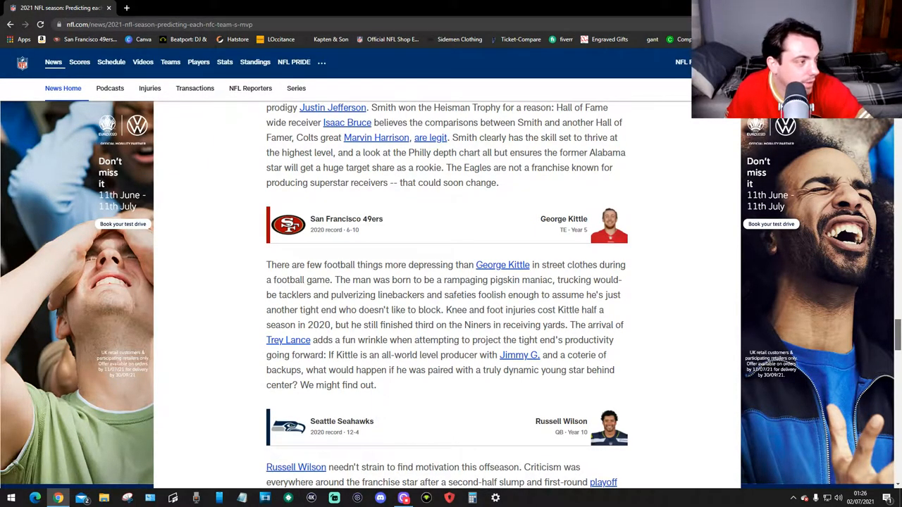
scroll(down, 3)
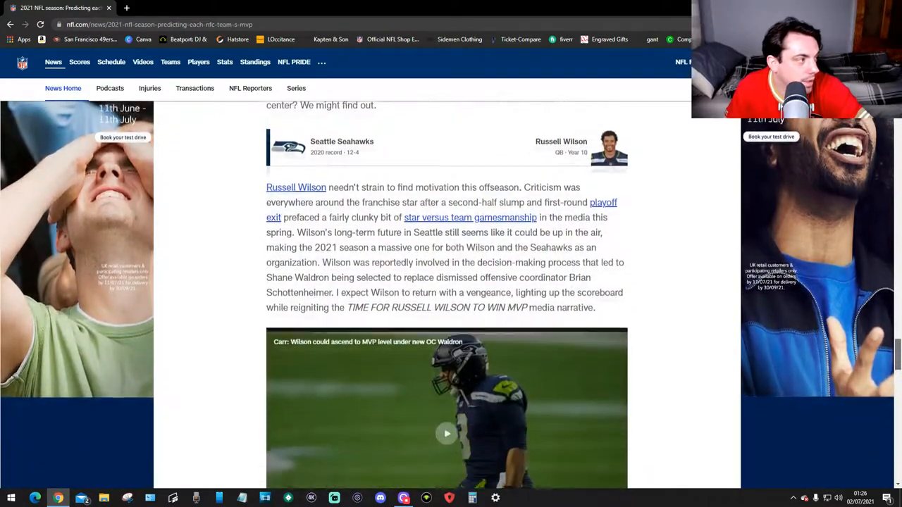
scroll(down, 3)
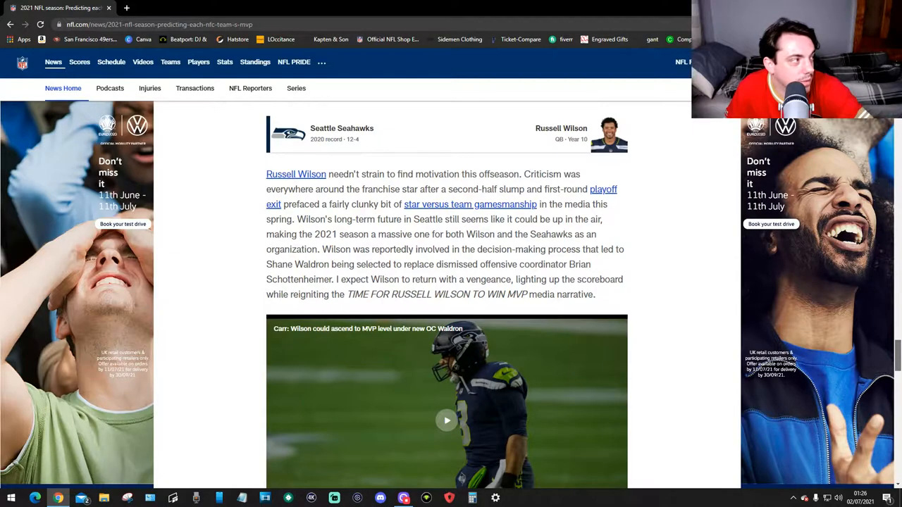
scroll(down, 3)
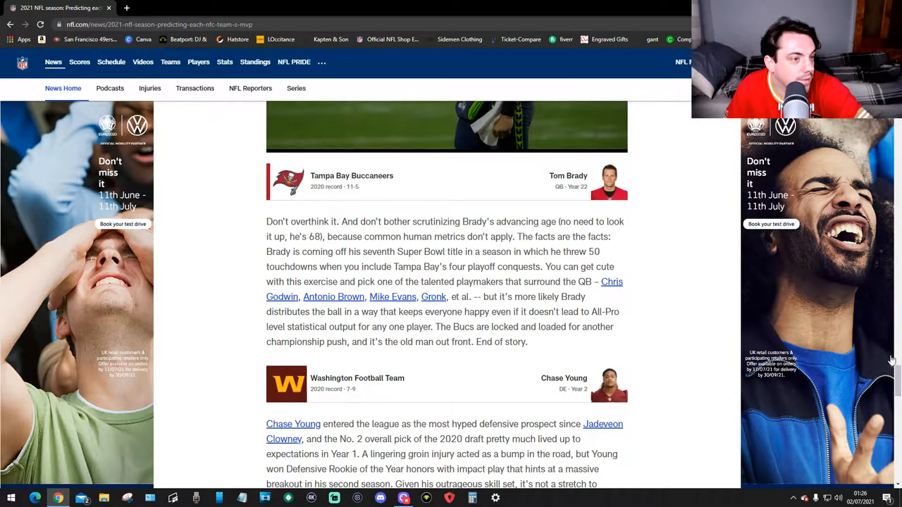
scroll(down, 3)
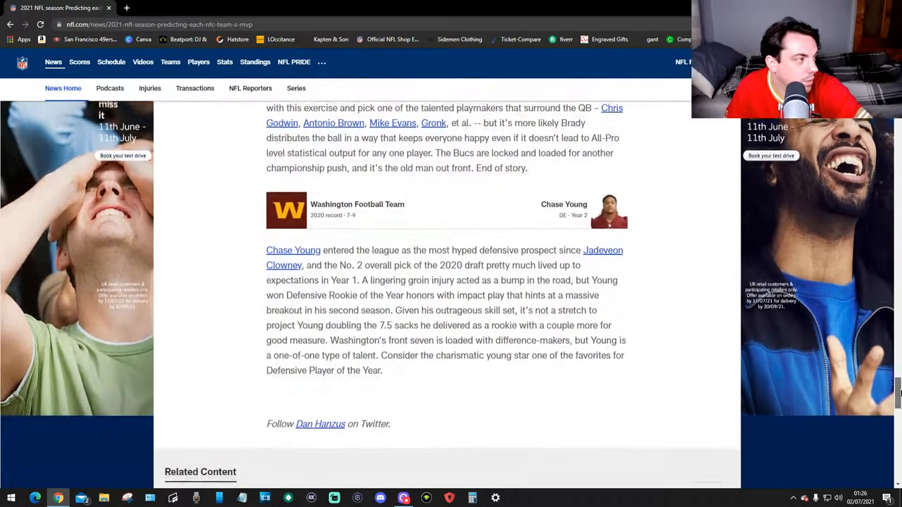
scroll(down, 3)
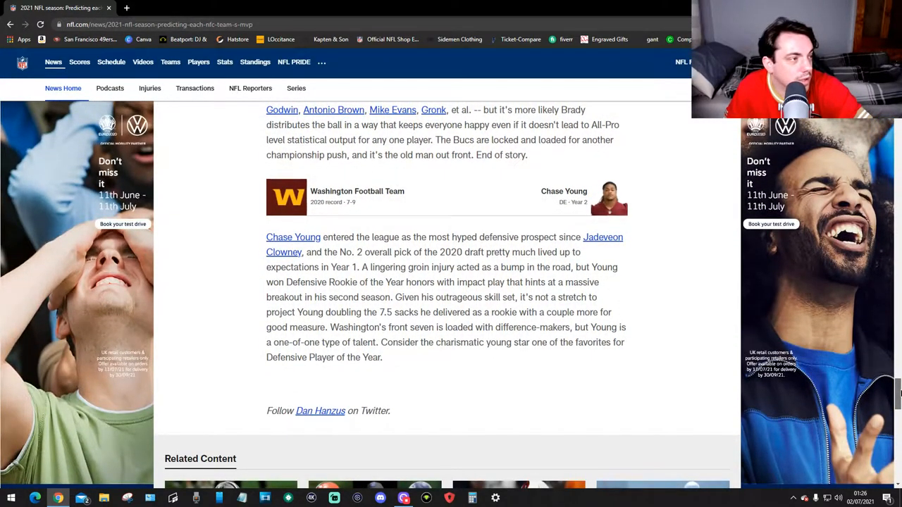